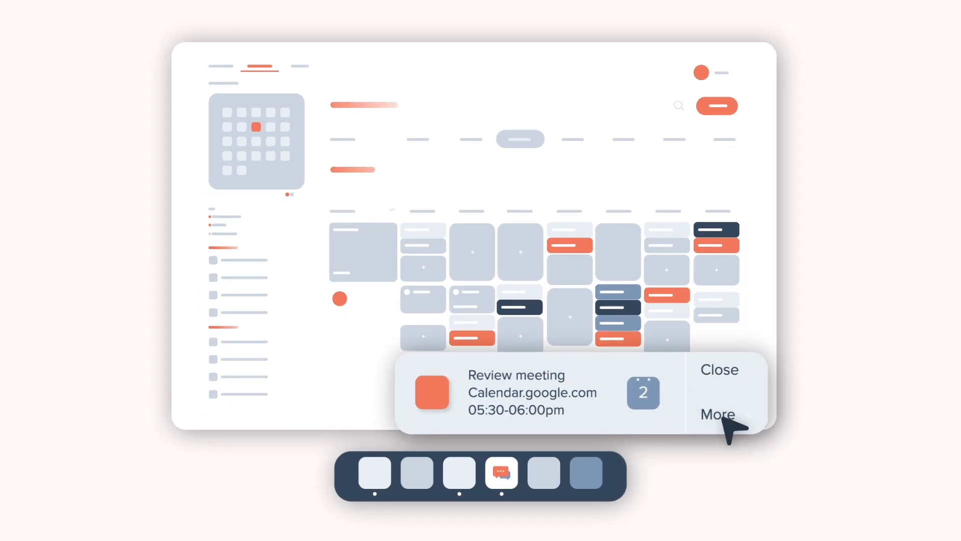
Step: View and close a review meeting's details, then find the 'Book meetings on behalf of other users in Service Hub' video
left_click(716, 415)
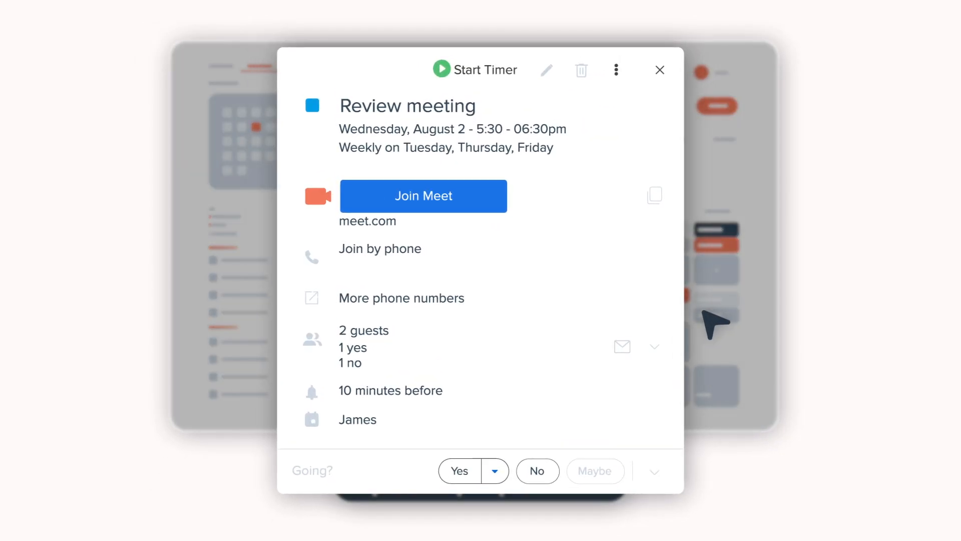
left_click(660, 69)
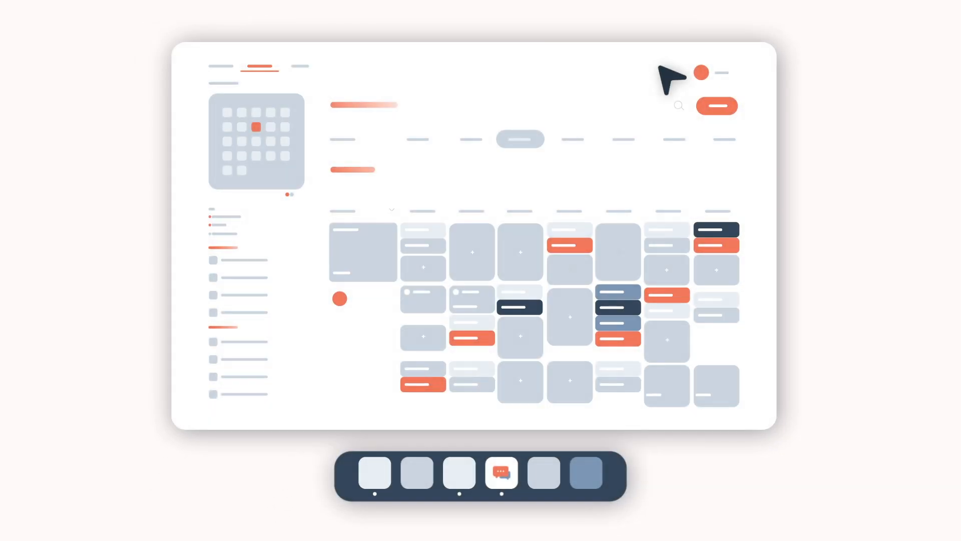
mouse_move(548, 497)
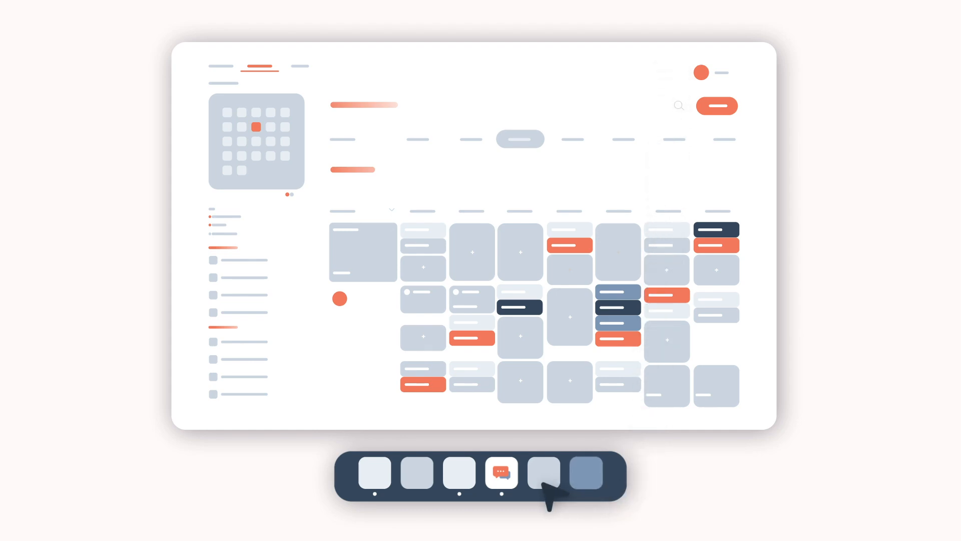
left_click(501, 472)
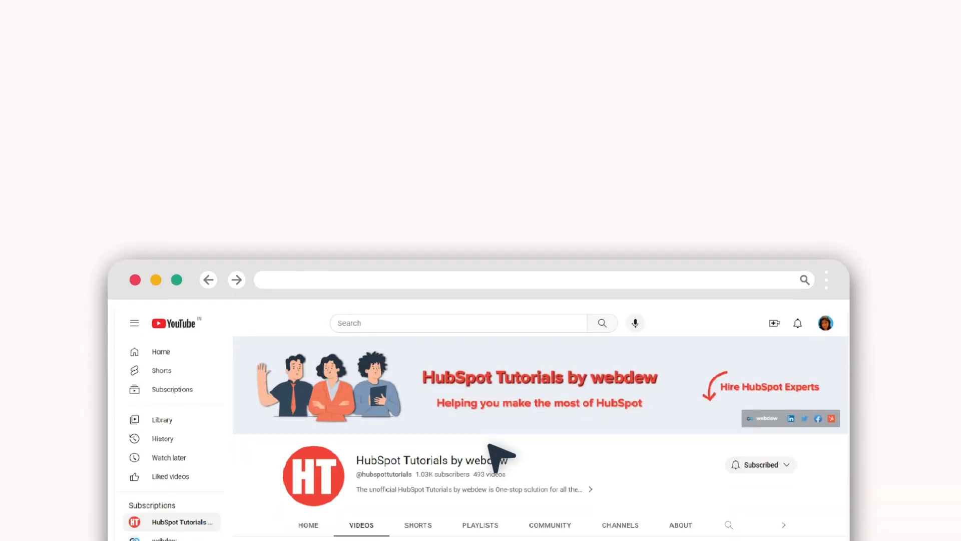
scroll("down", 3)
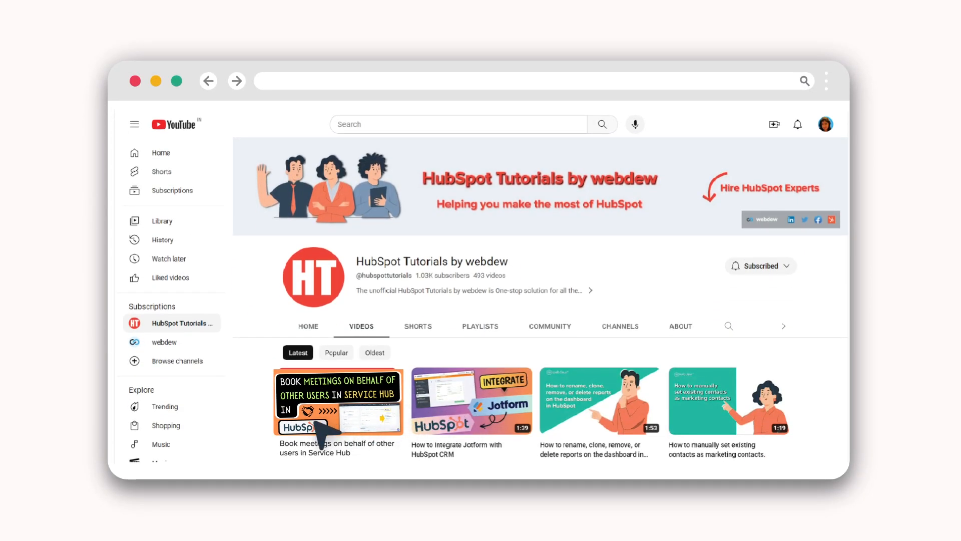
left_click(337, 402)
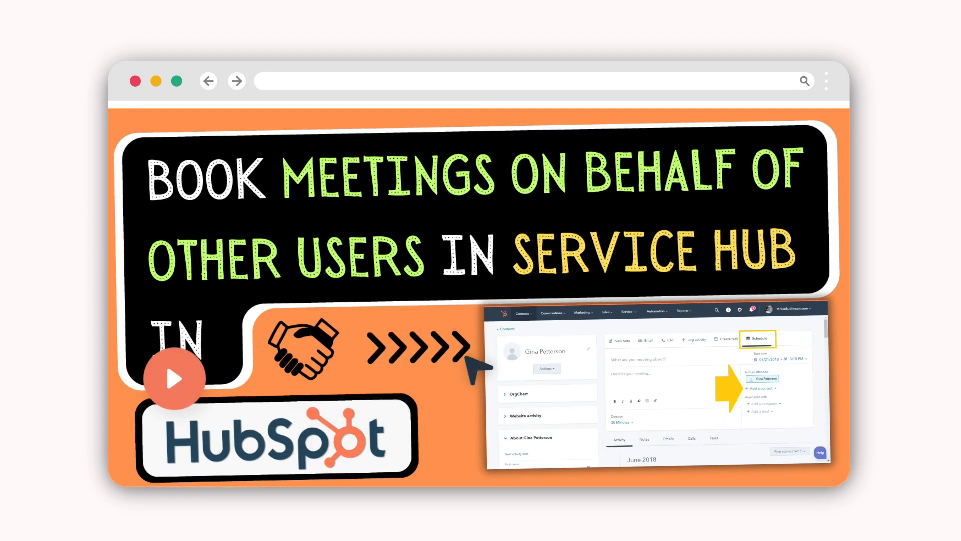
mouse_move(420, 396)
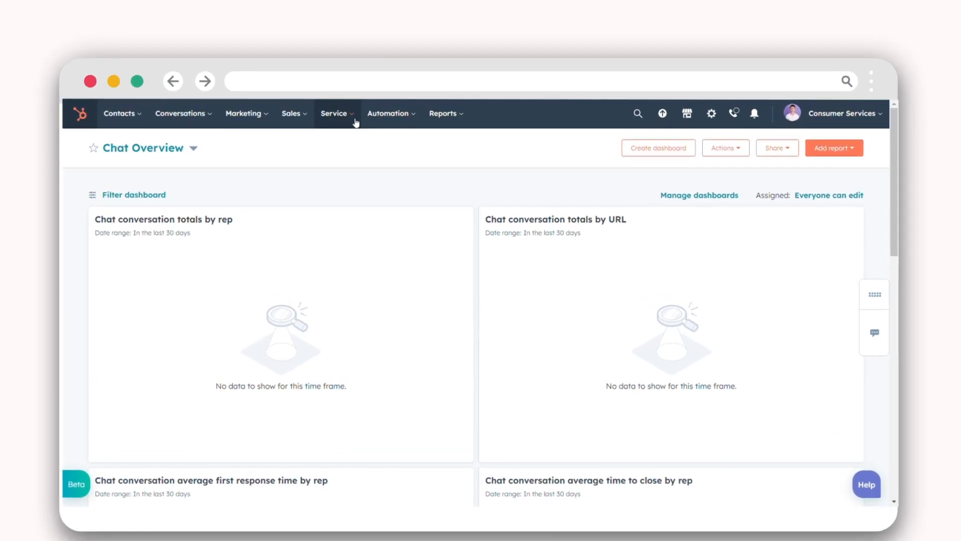
left_click(334, 113)
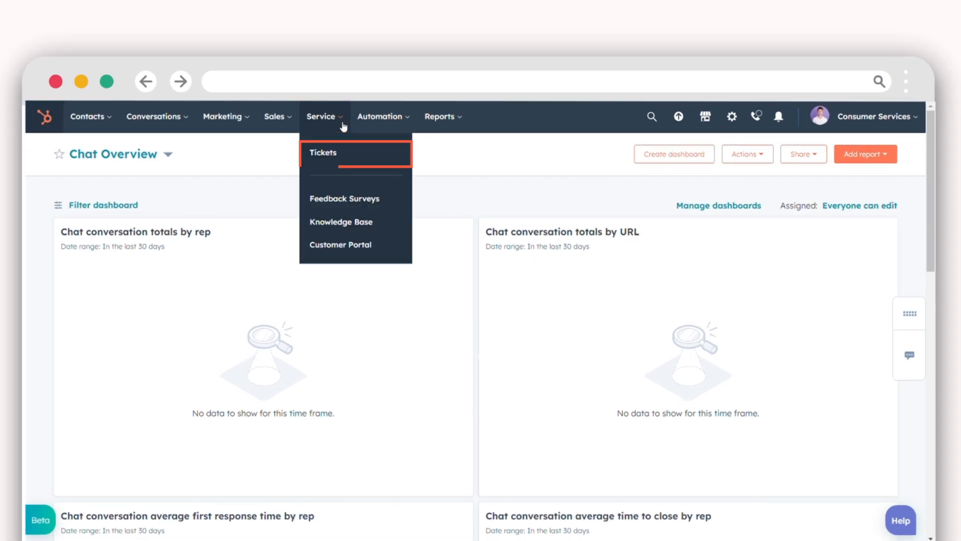
left_click(323, 152)
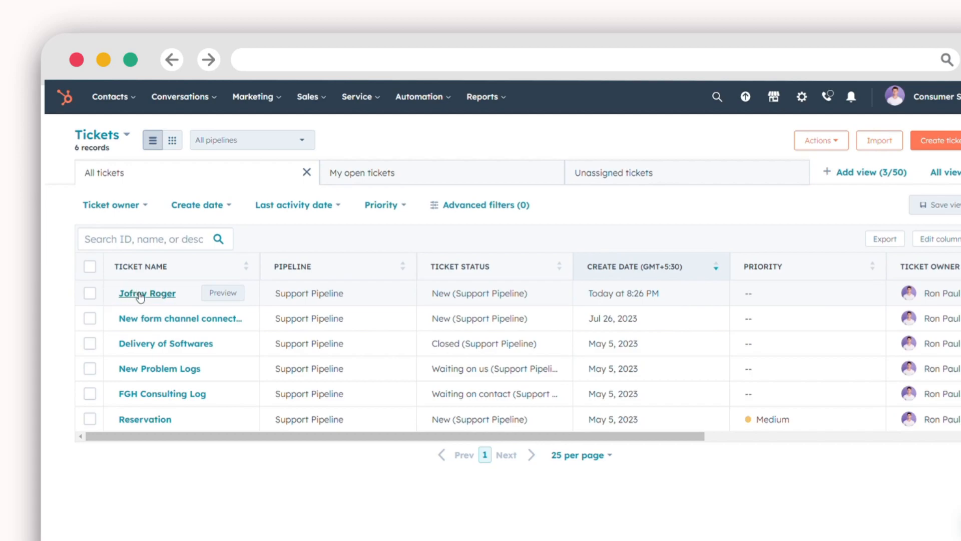
left_click(146, 292)
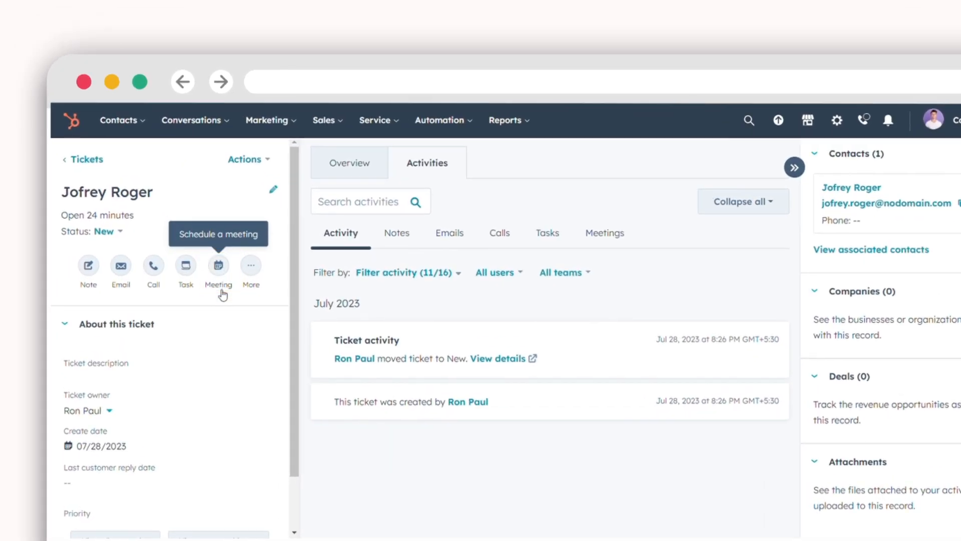
left_click(218, 268)
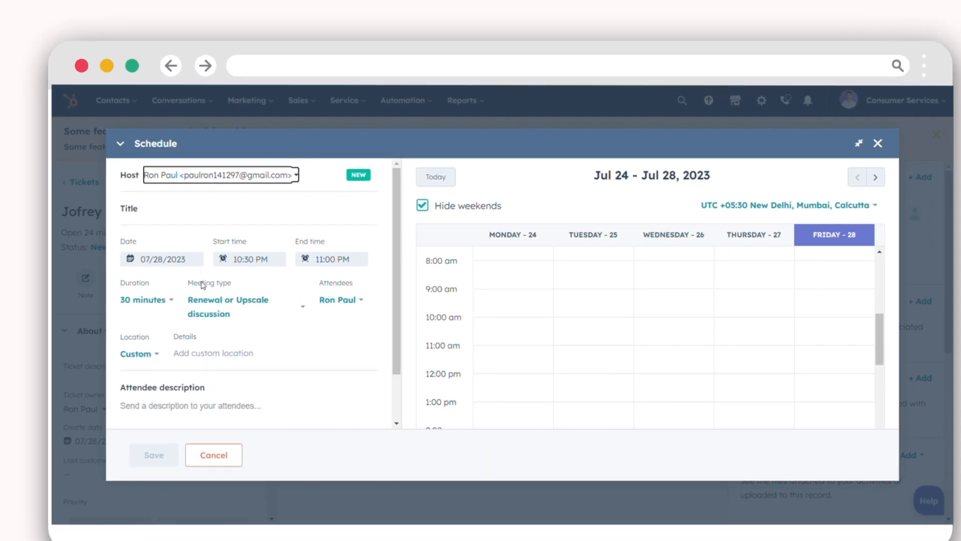
left_click(220, 174)
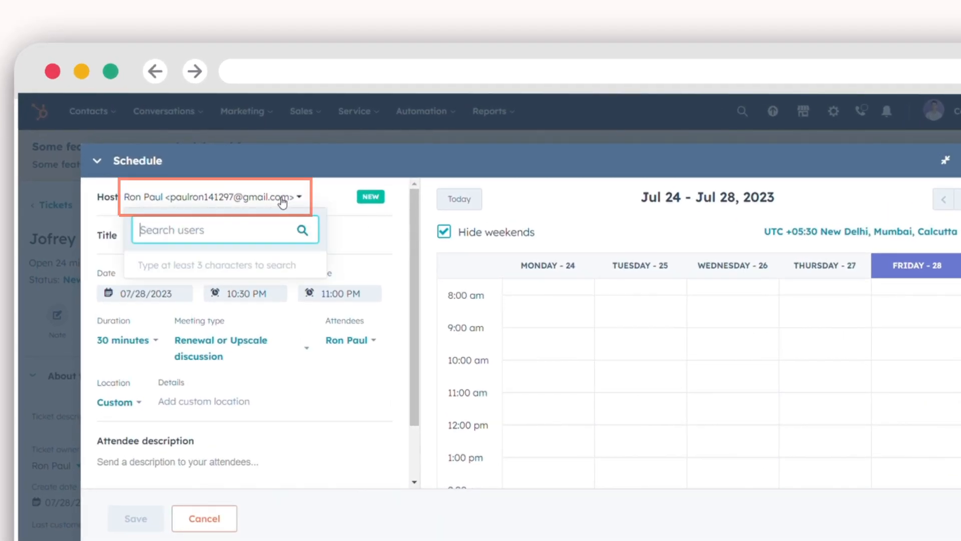
type("joh")
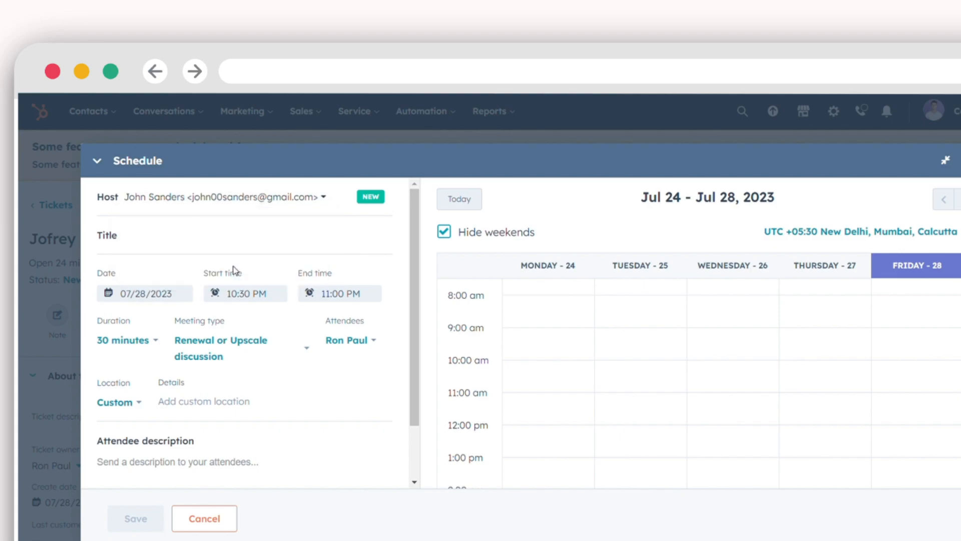
type("See y")
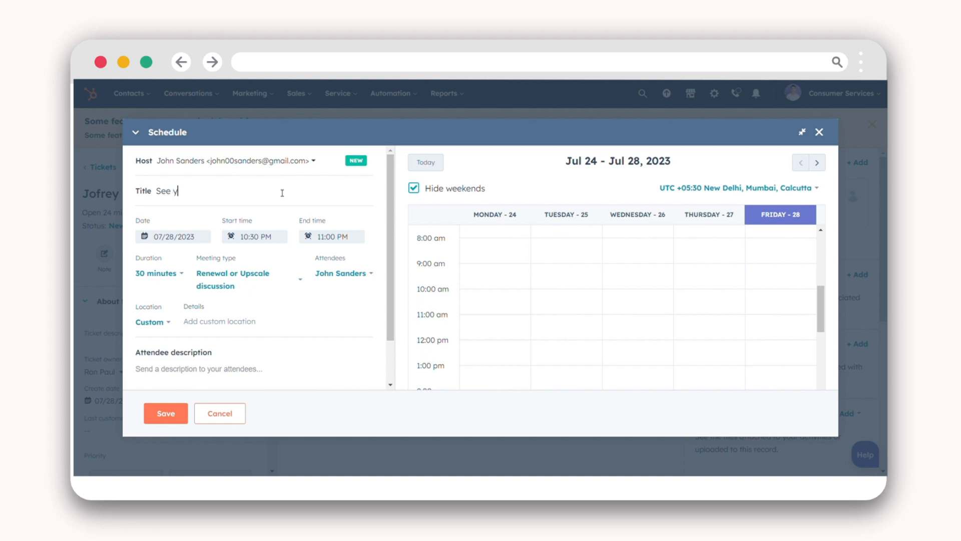
Step: Complete the title 'See you!', set the location to Google Meet, and save the meeting
type("ou!")
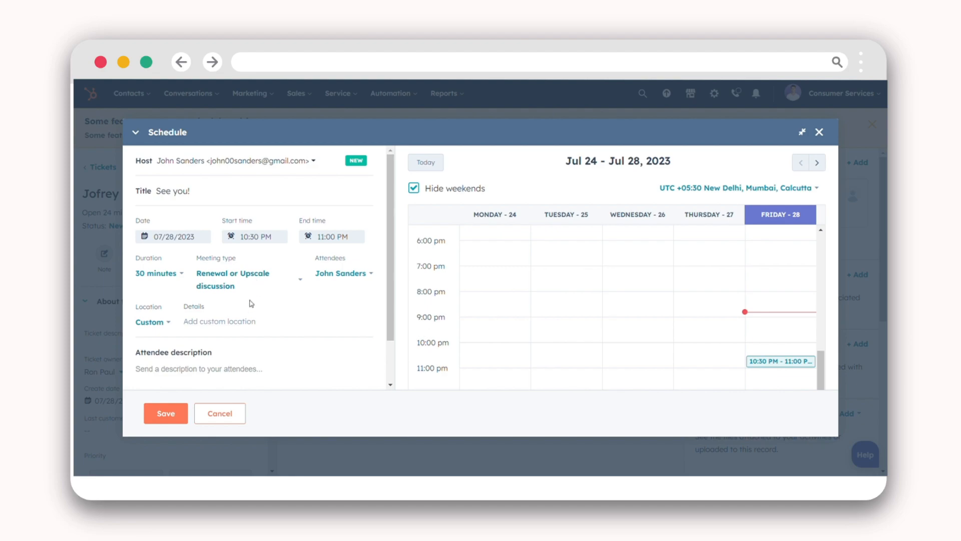
left_click(150, 322)
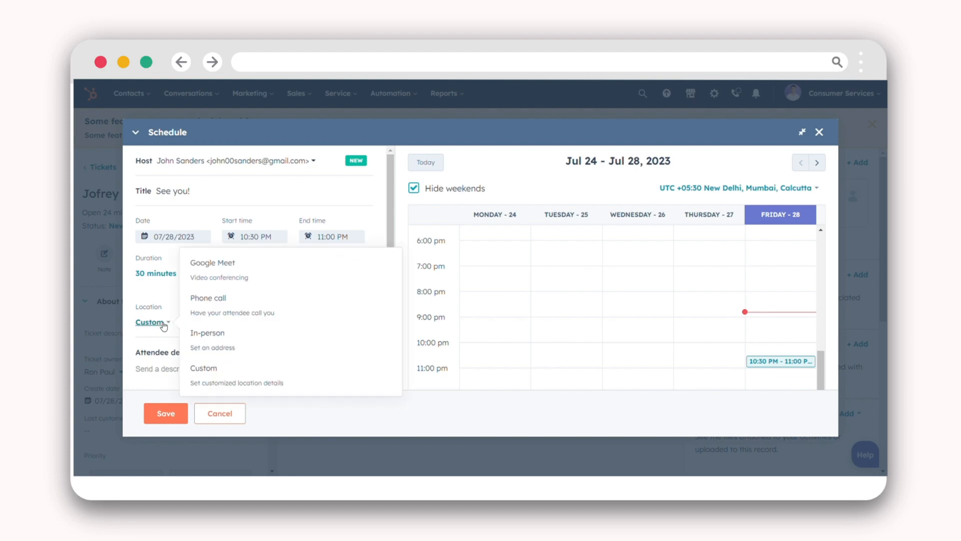
left_click(213, 263)
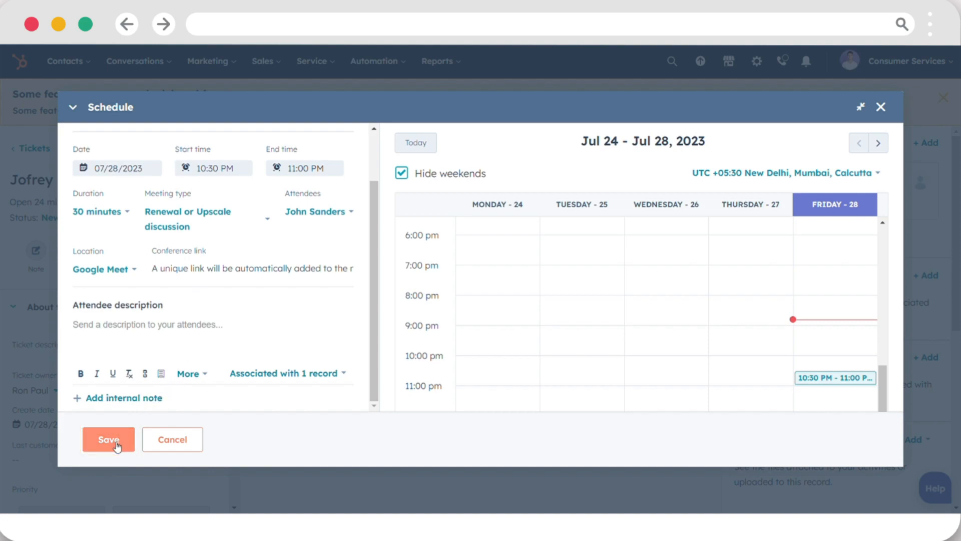
left_click(108, 439)
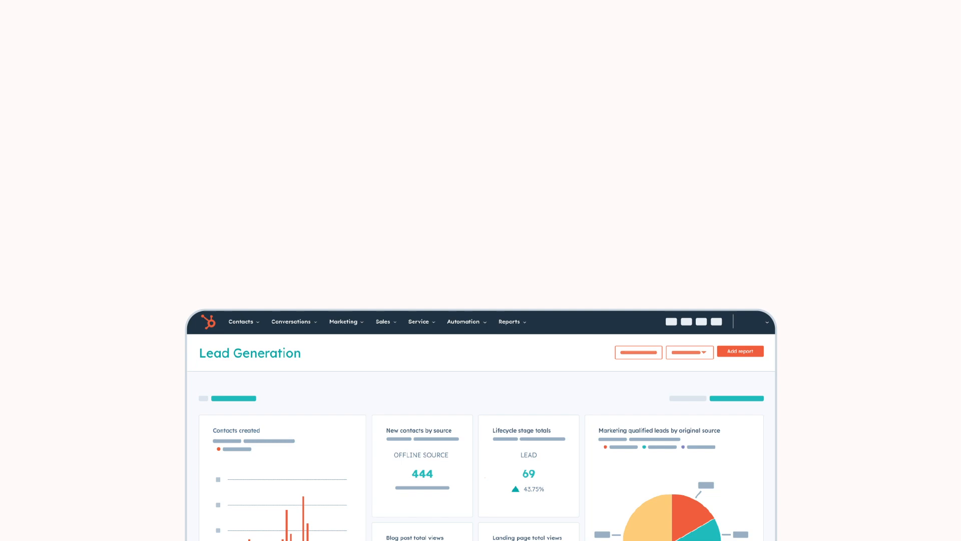
scroll("down", 3)
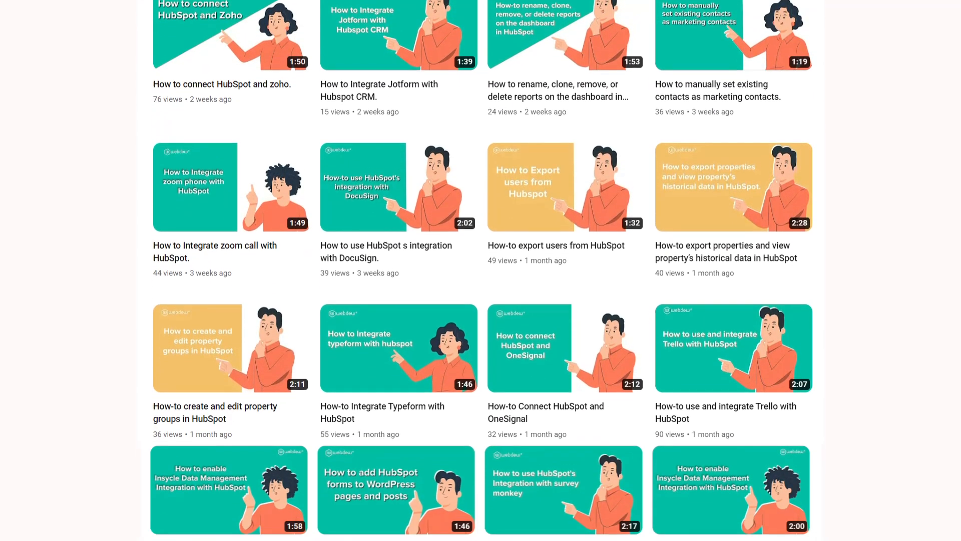
scroll("down", 3)
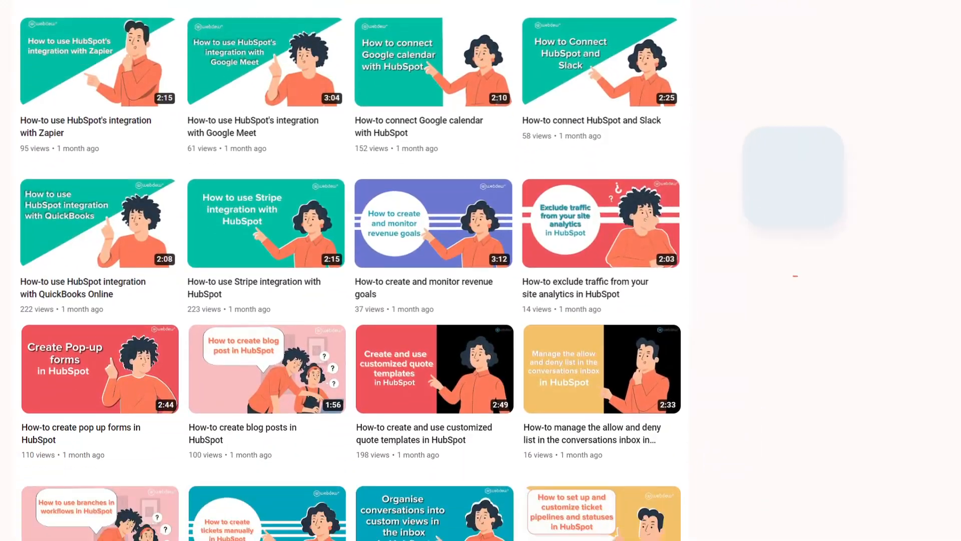
scroll("down", 3)
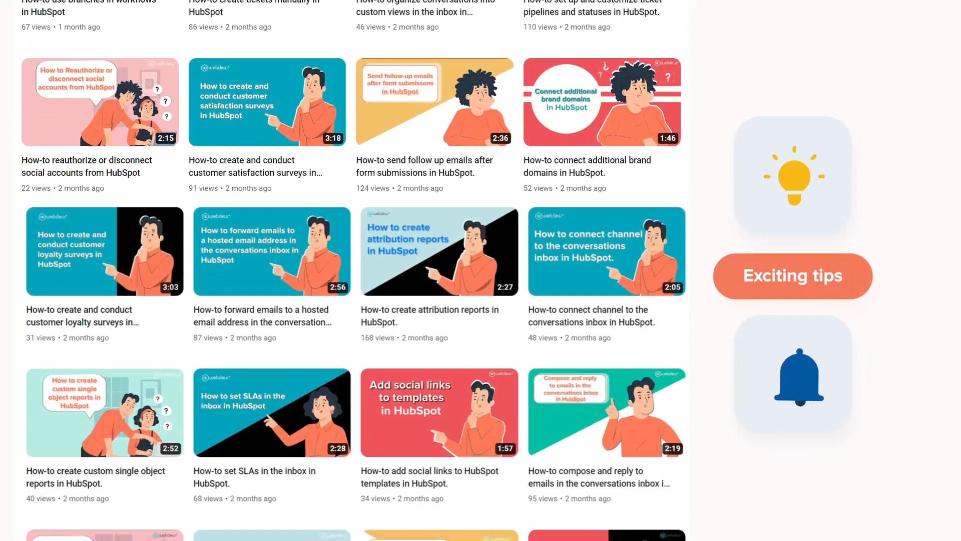
scroll("down", 3)
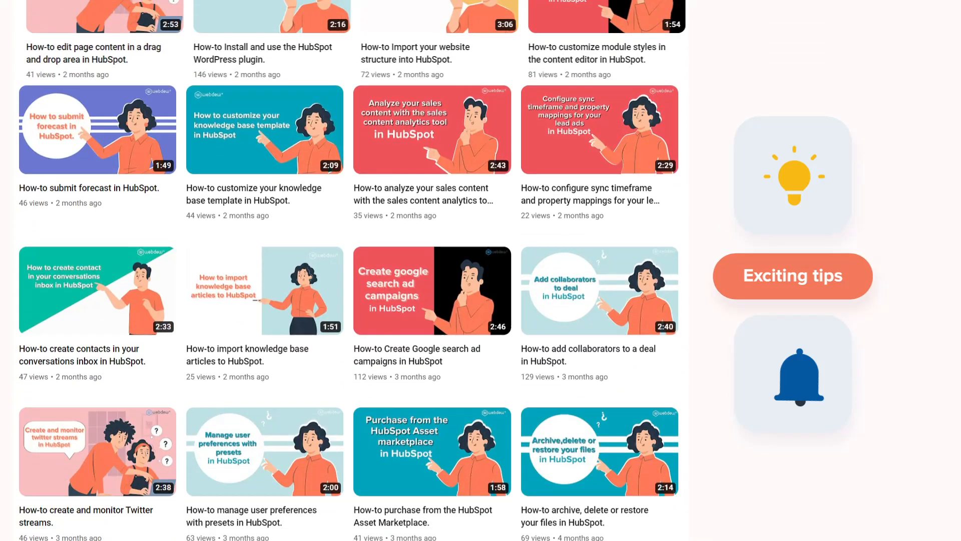